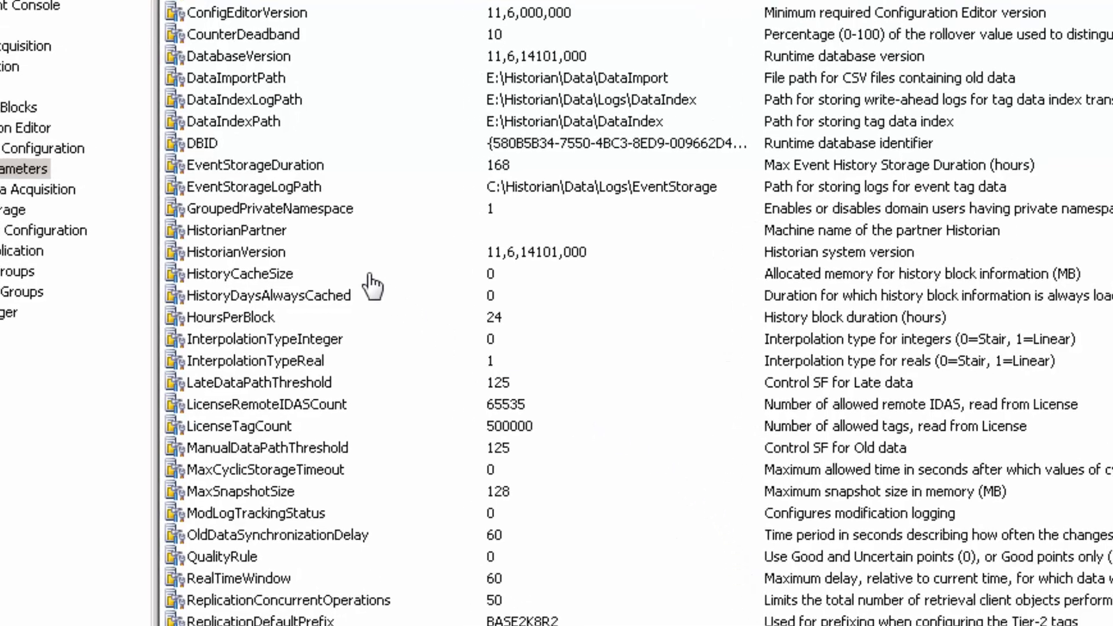
pyautogui.moveTo(256, 241)
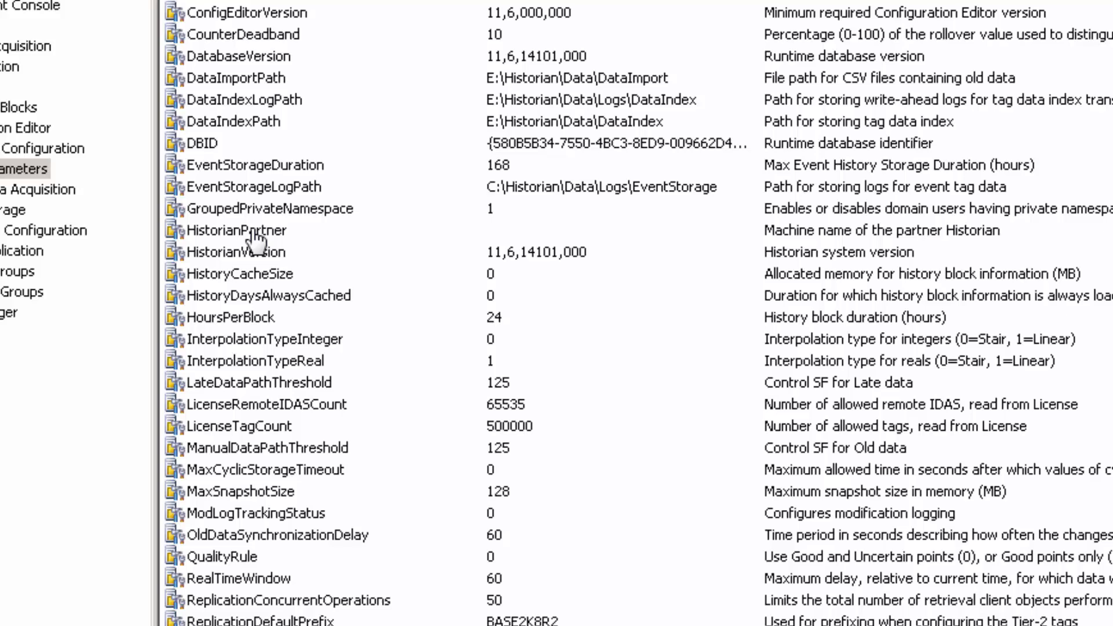
# Enter Historian2014R2 as the base historian's HistorianPartner value and accept the pairing warning.
pyautogui.doubleClick(241, 230)
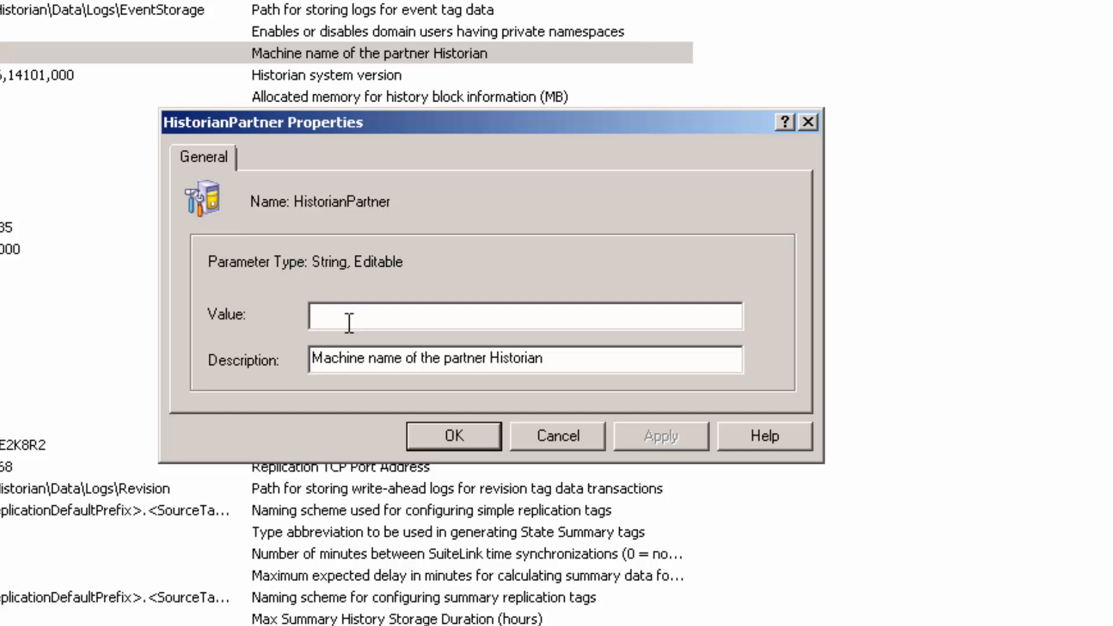
pyautogui.write('Historian')
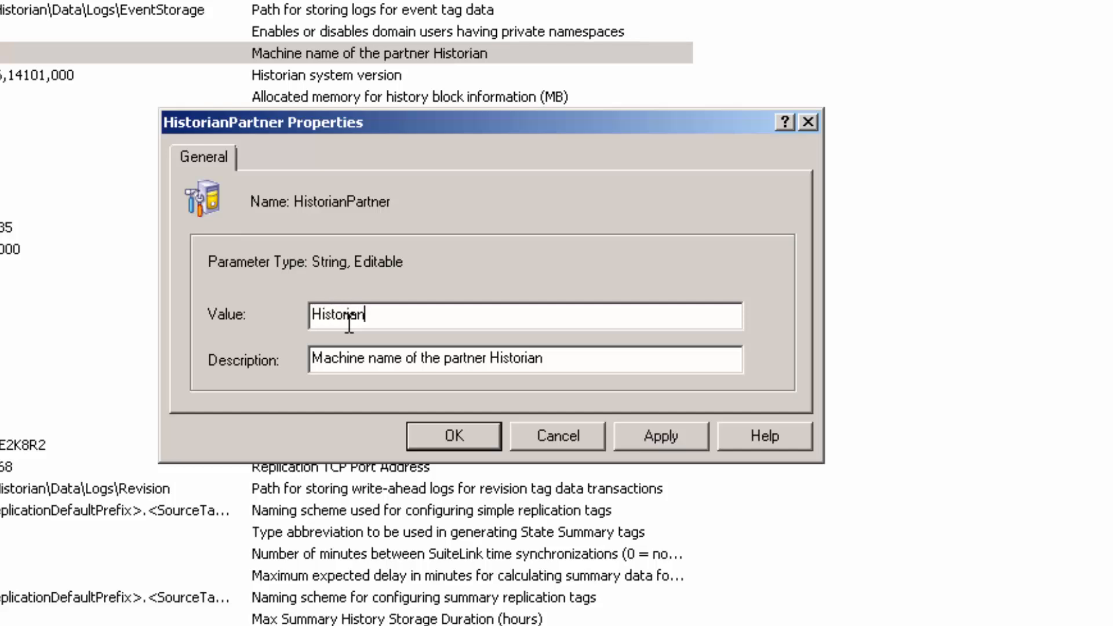
pyautogui.write('2014')
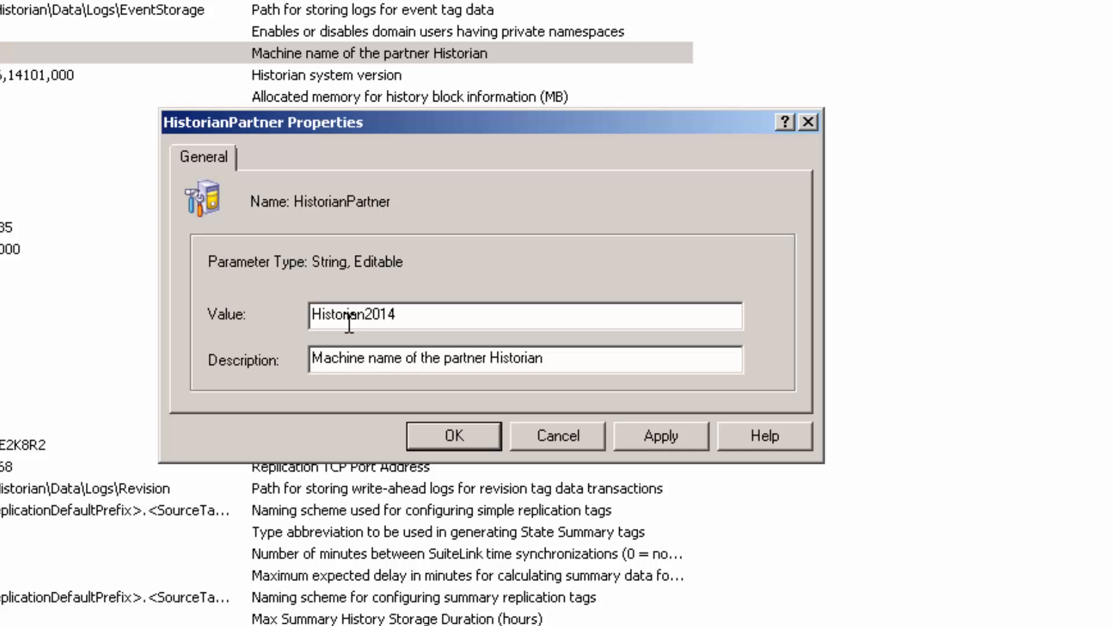
pyautogui.write('R2')
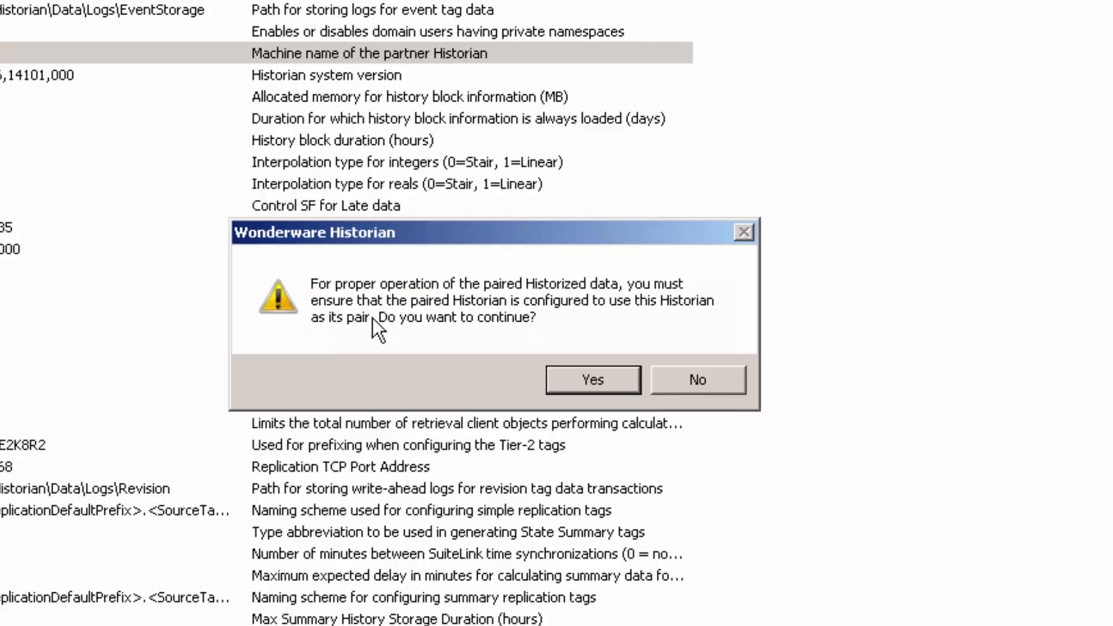
pyautogui.moveTo(339, 339)
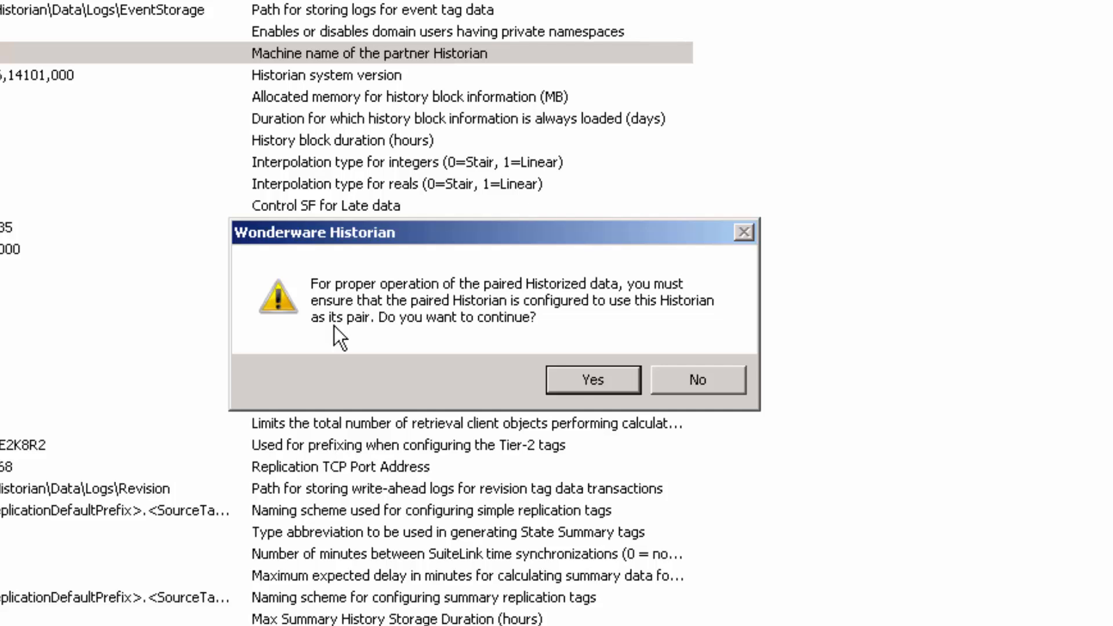
pyautogui.moveTo(610, 320)
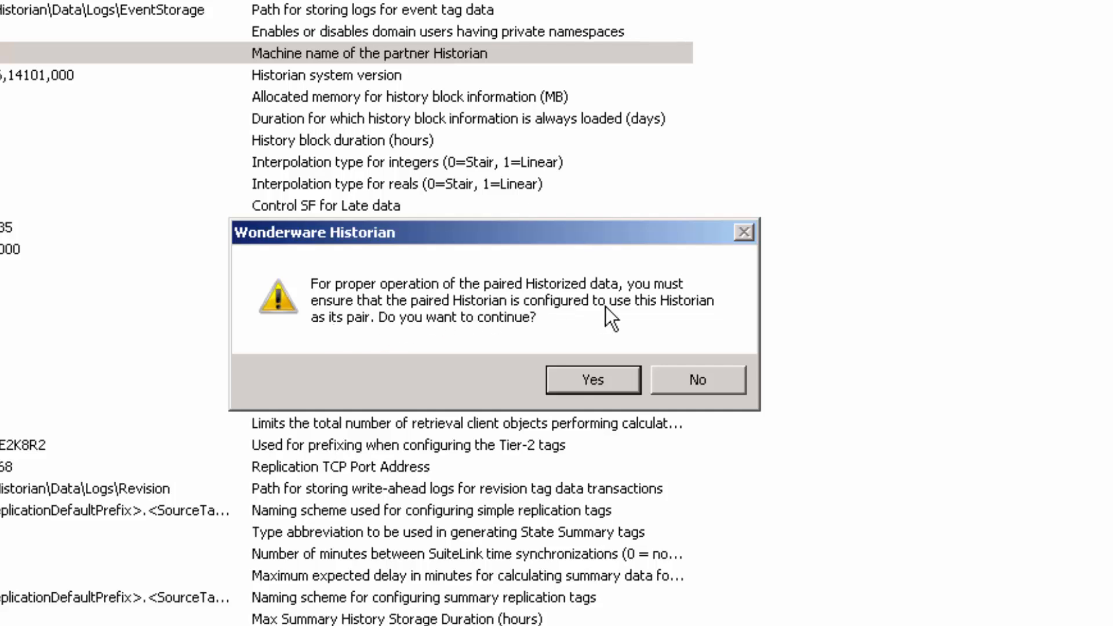
pyautogui.moveTo(389, 340)
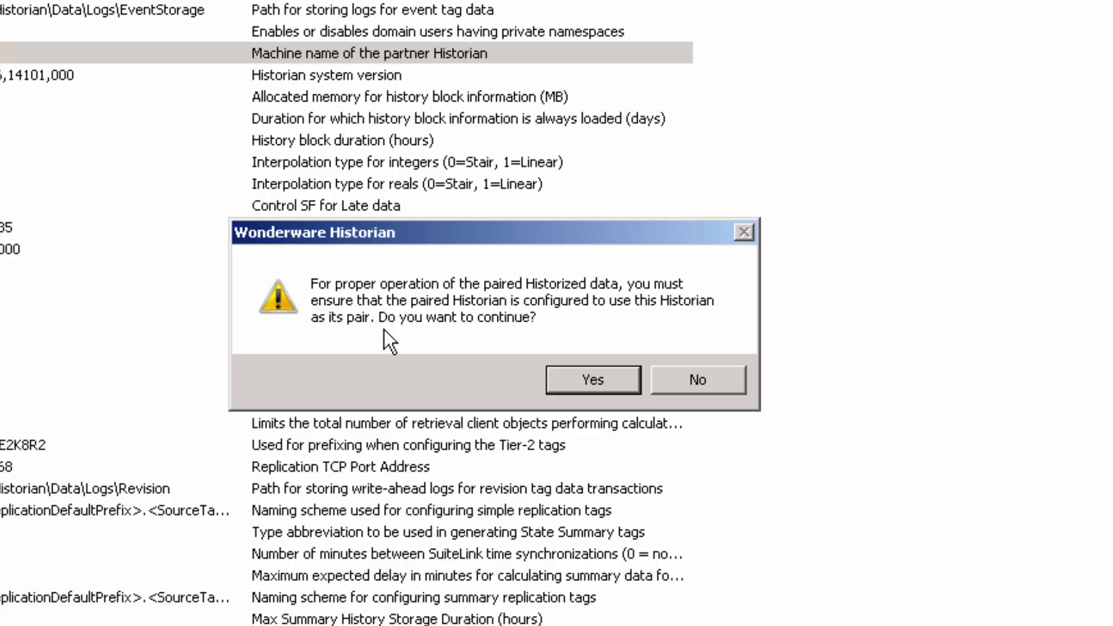
pyautogui.click(594, 379)
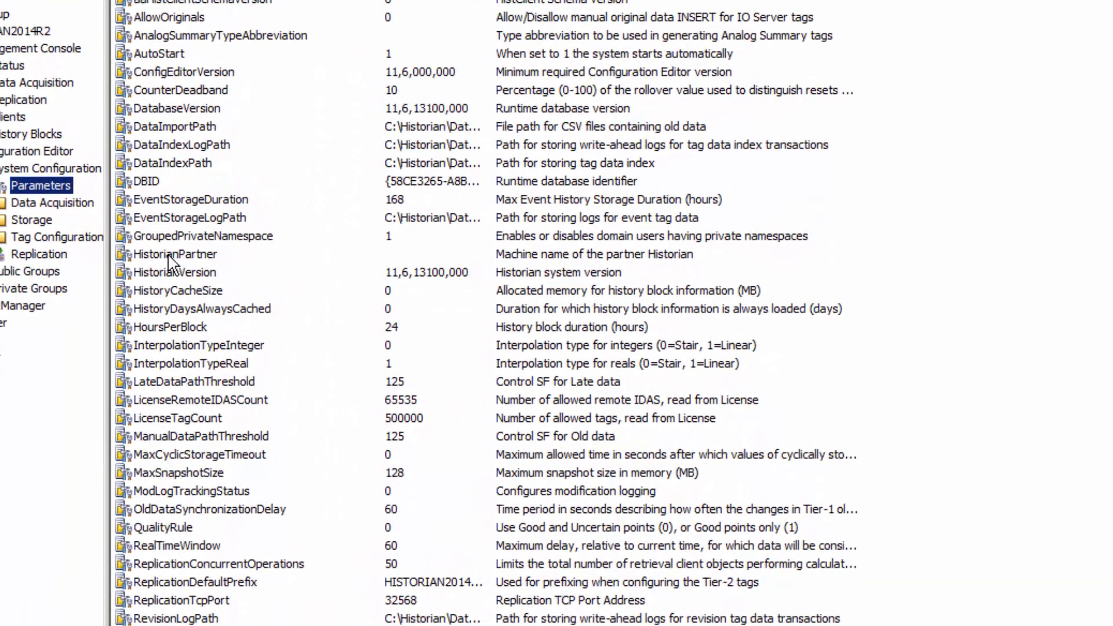
# Set HISTORIAN2014R2's HistorianPartner value to the base machine name Base2K8.
pyautogui.doubleClick(174, 254)
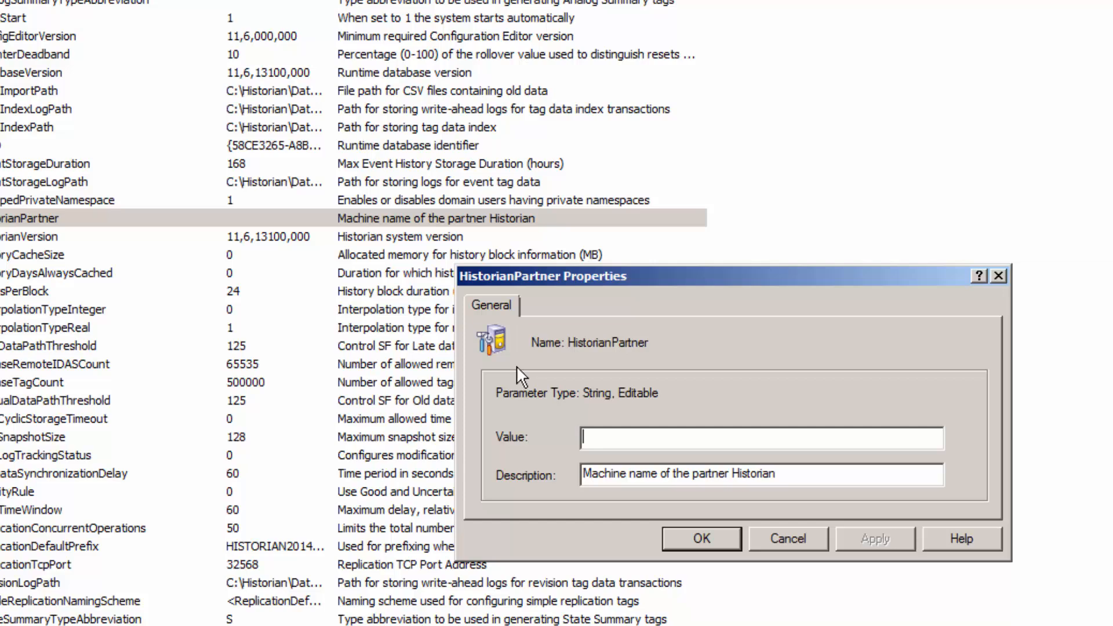
pyautogui.write('Bsa')
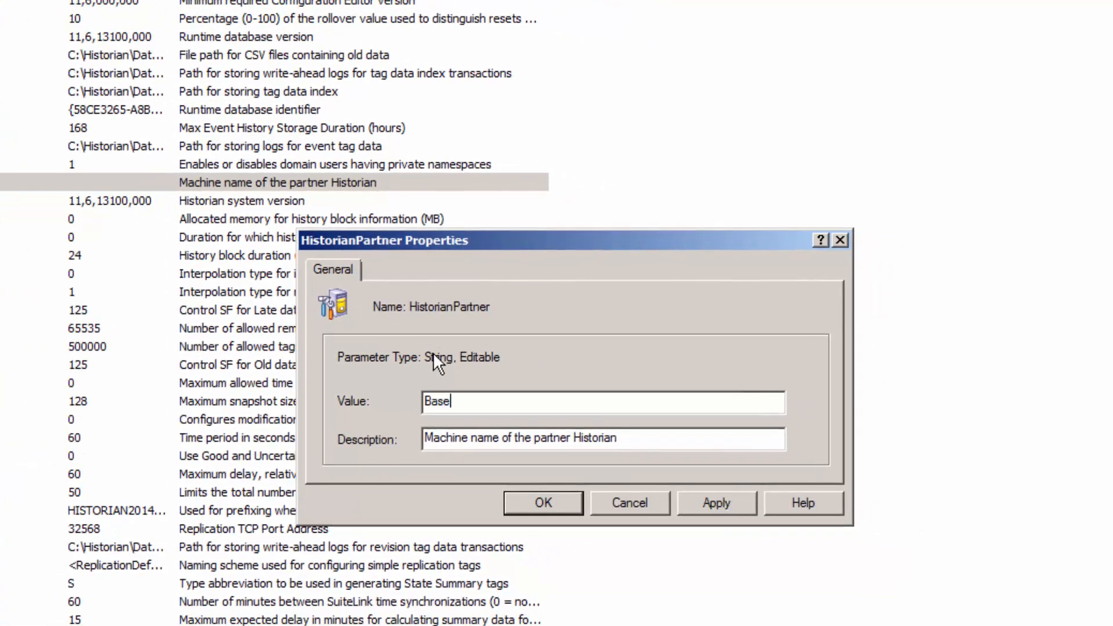
pyautogui.write('2K8')
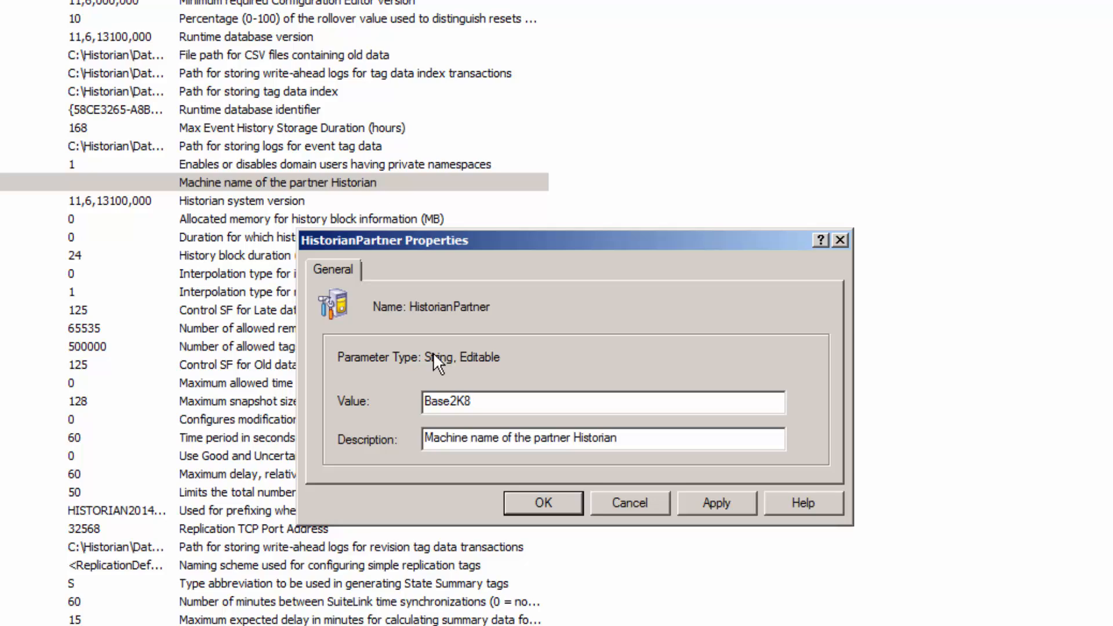
pyautogui.click(627, 503)
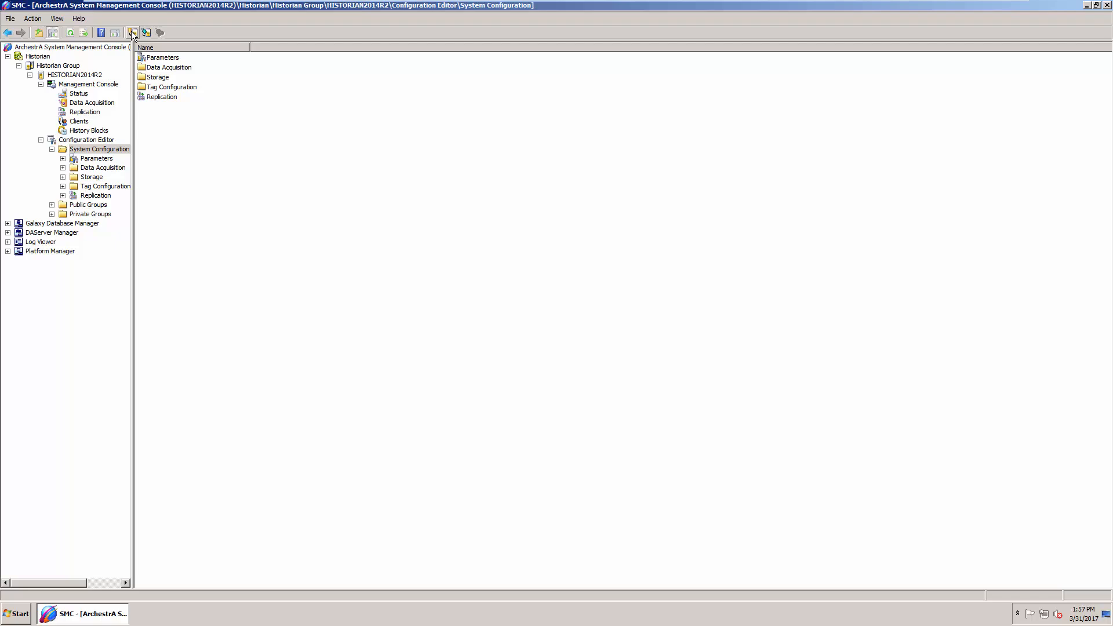
# Review the modified HistorianPartner entry in Commit Pending Changes and commit it.
pyautogui.click(133, 32)
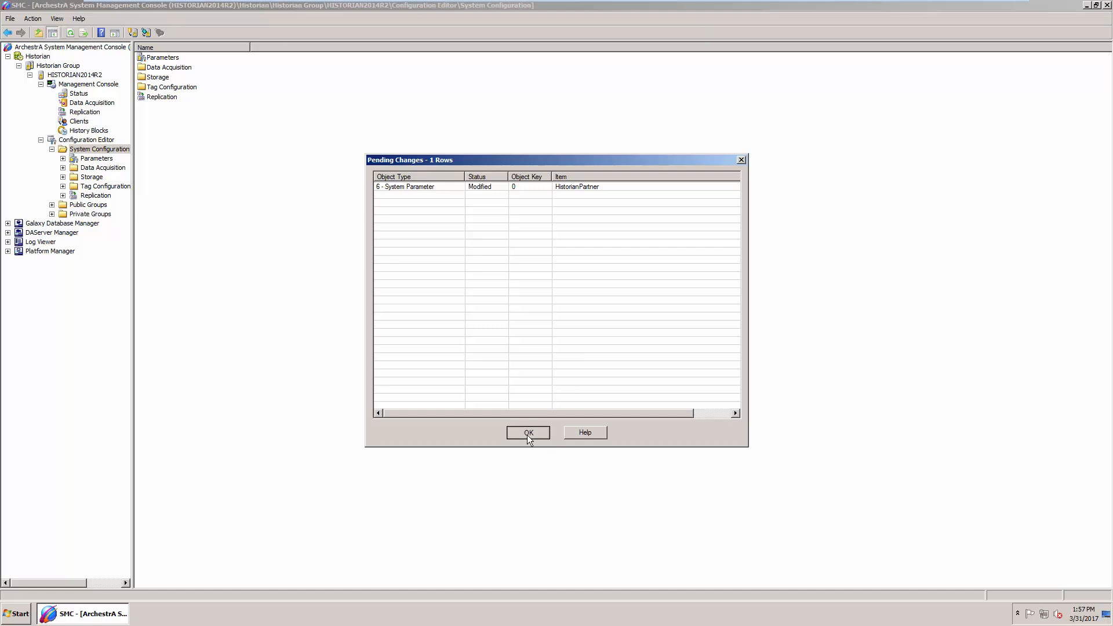
pyautogui.click(528, 433)
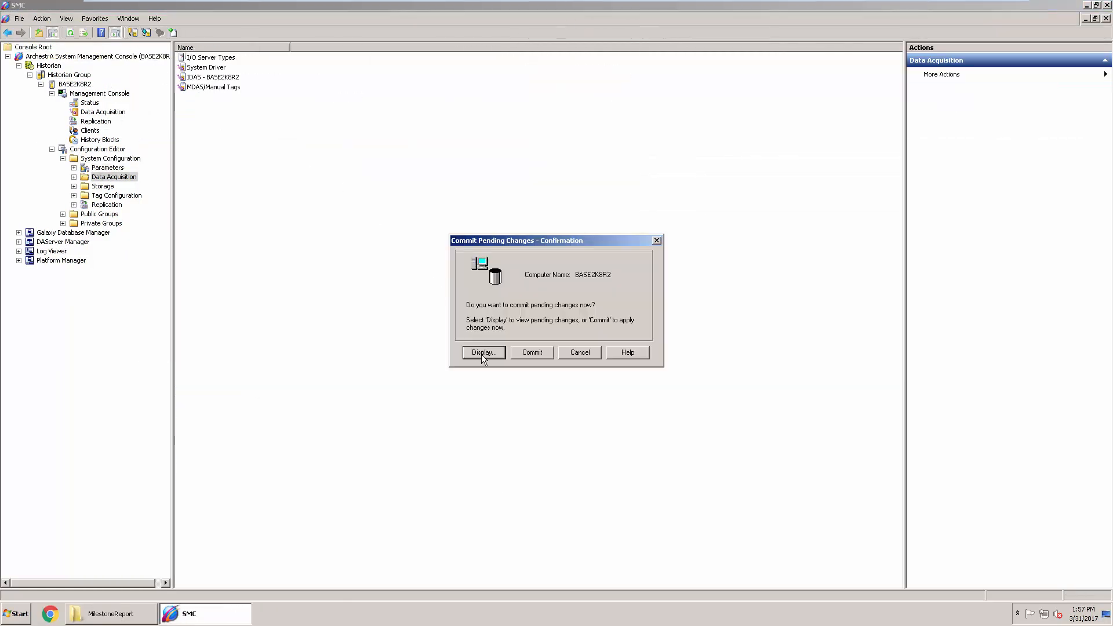
pyautogui.click(482, 353)
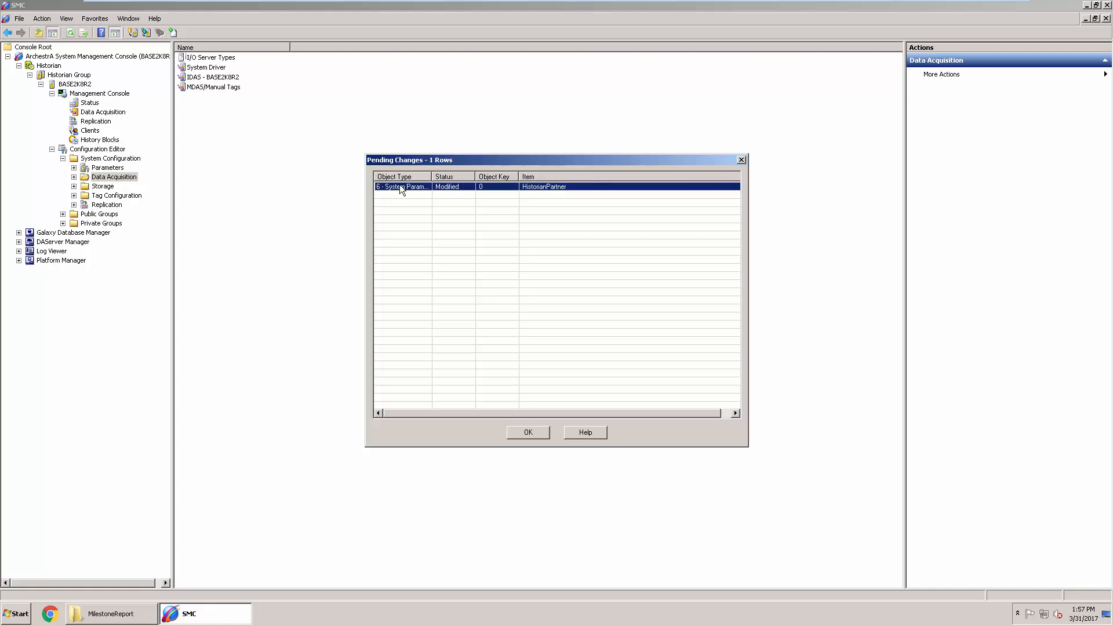
pyautogui.click(527, 432)
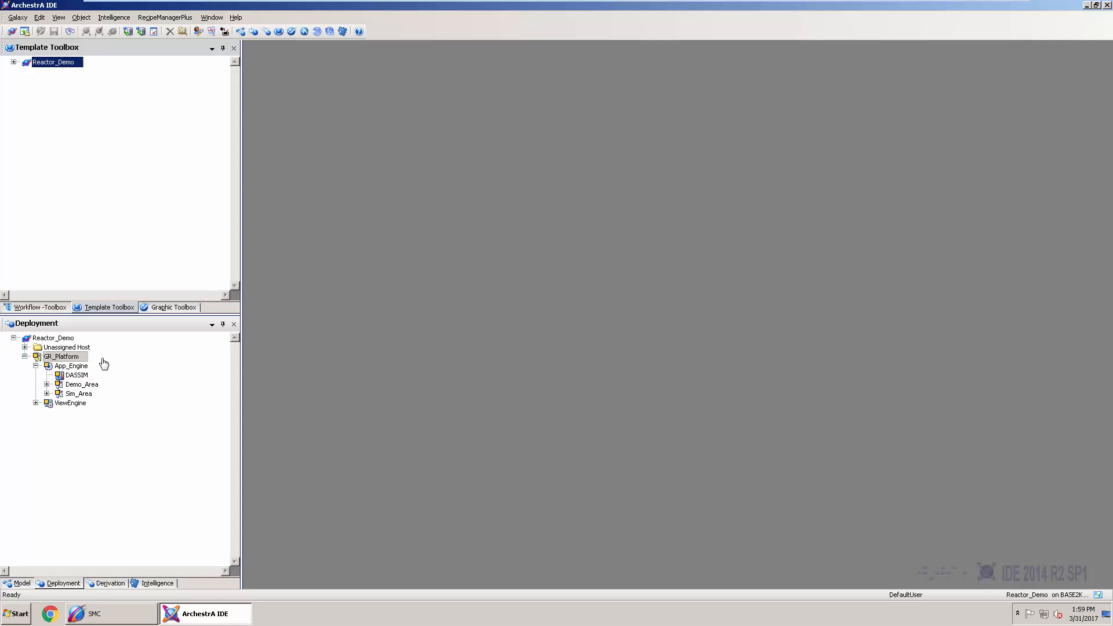
pyautogui.click(71, 366)
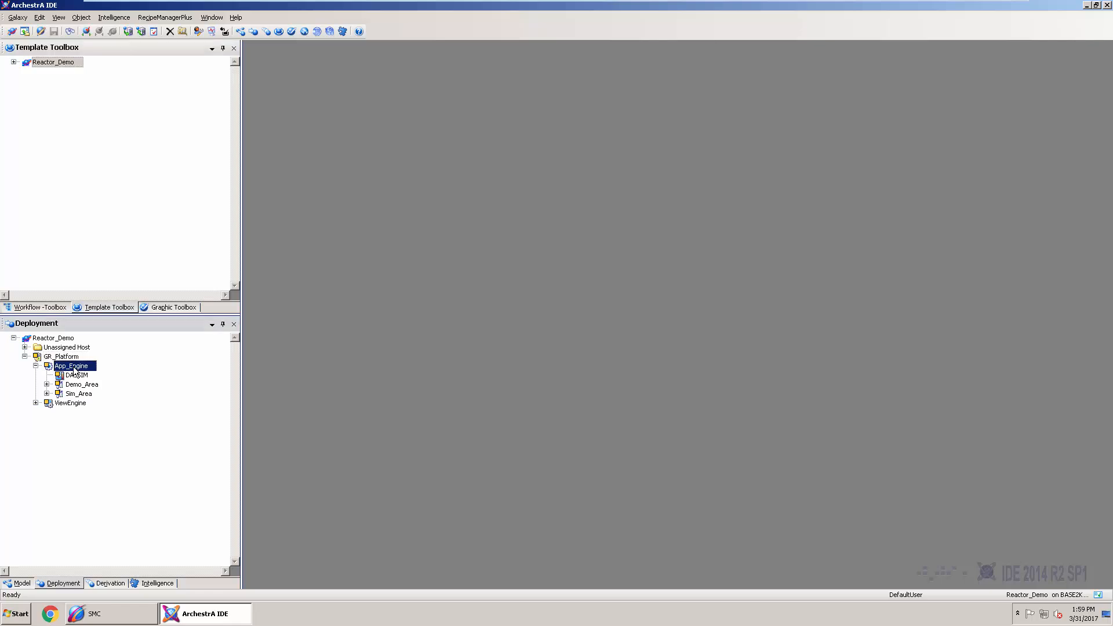
pyautogui.doubleClick(70, 366)
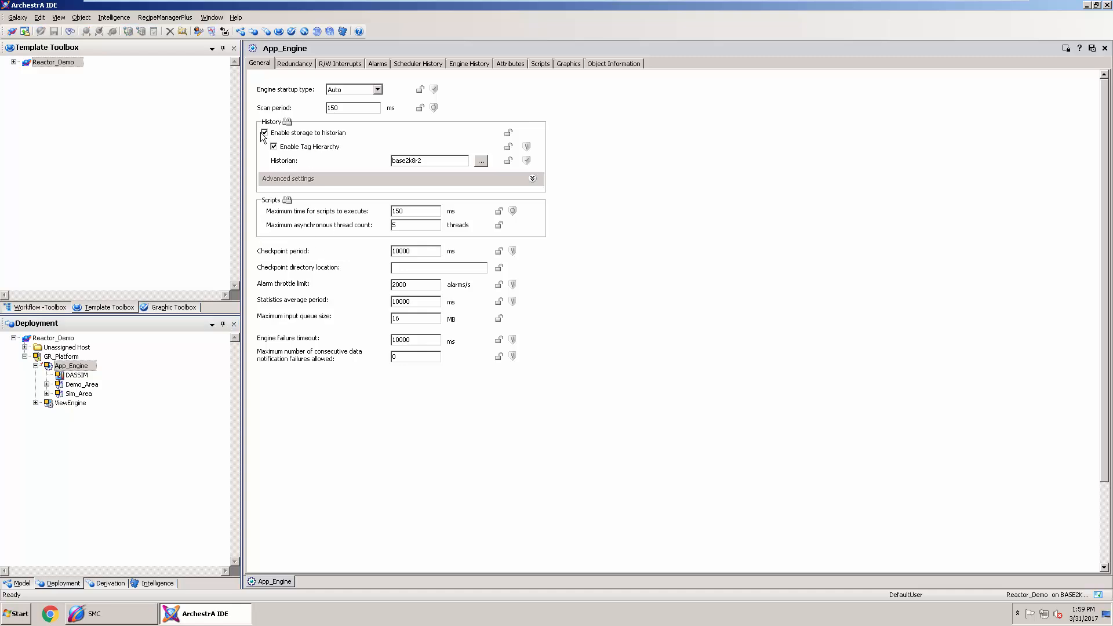
pyautogui.moveTo(434, 176)
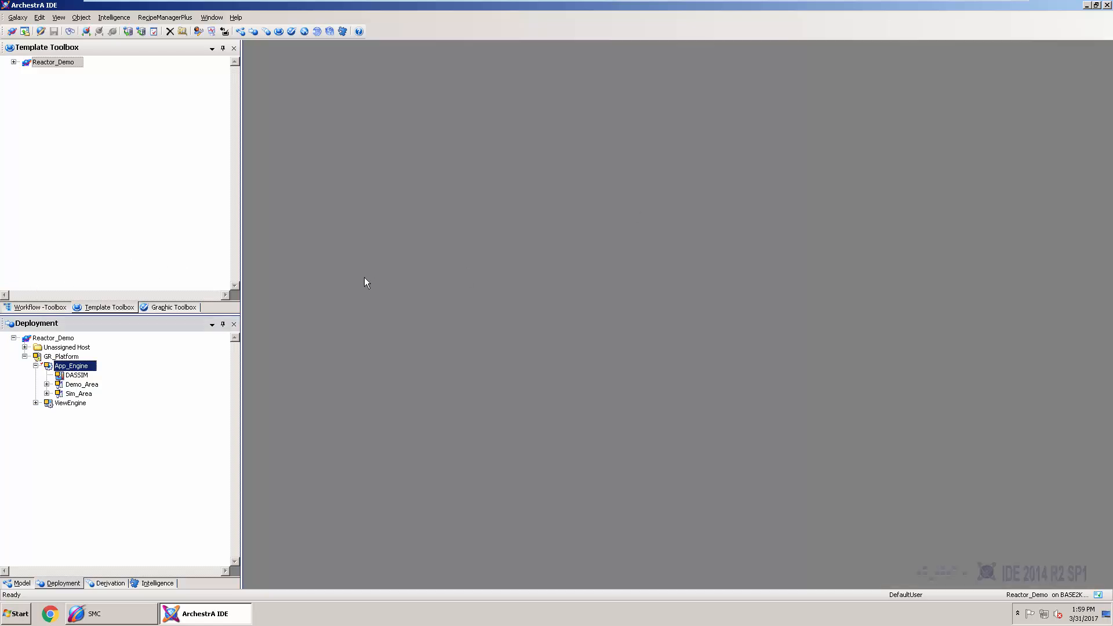
# Cascade-deploy GR_Platform with default options and close the completed deployment report.
pyautogui.rightClick(62, 355)
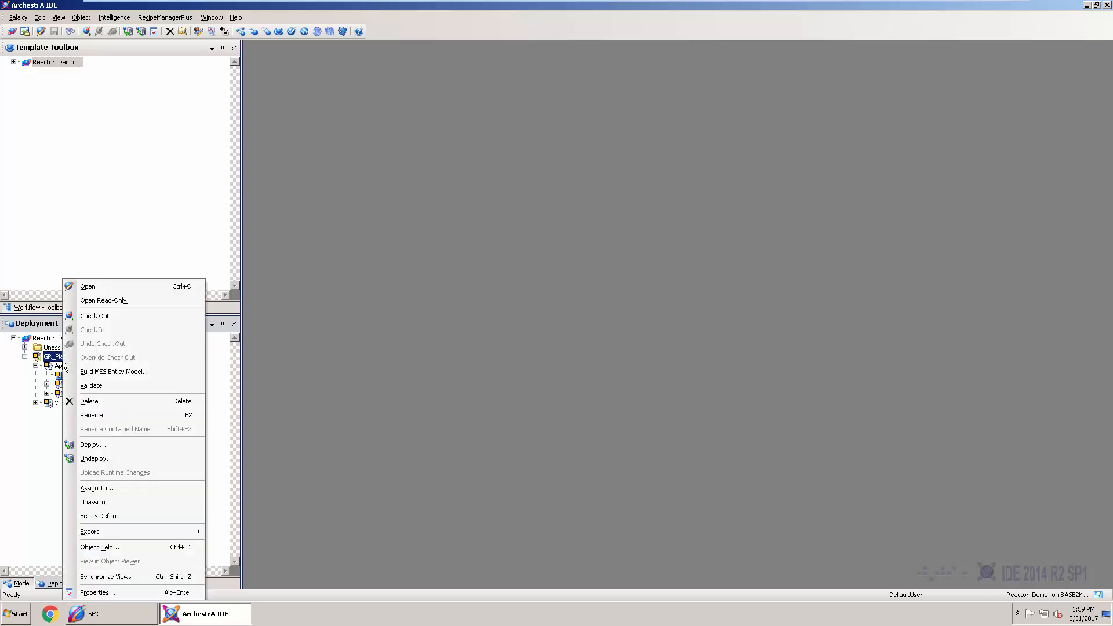
pyautogui.click(92, 444)
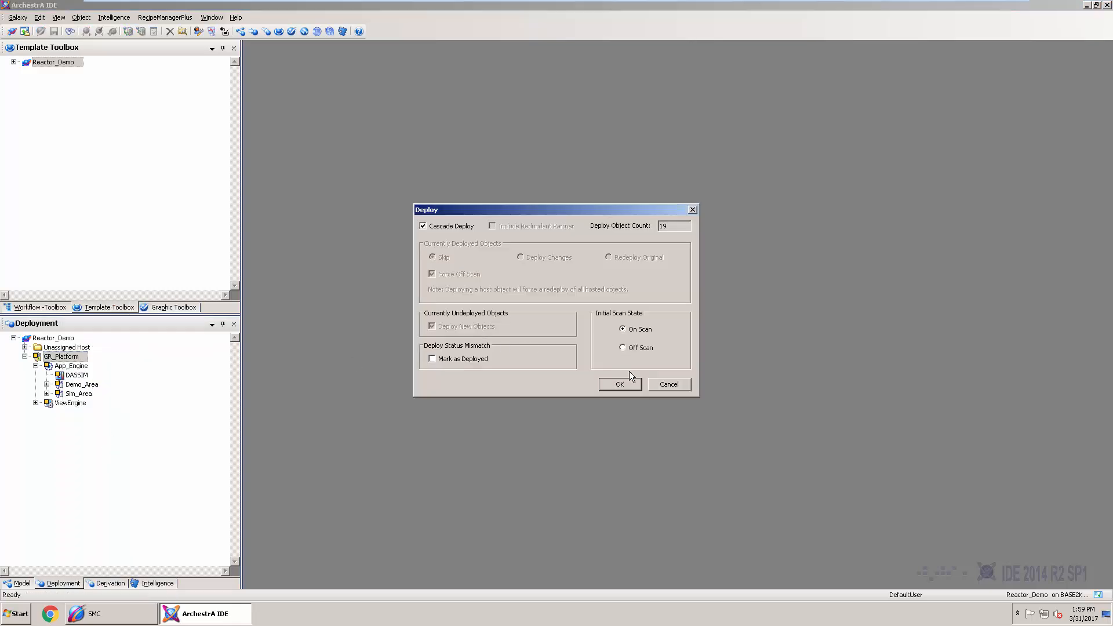
pyautogui.click(619, 384)
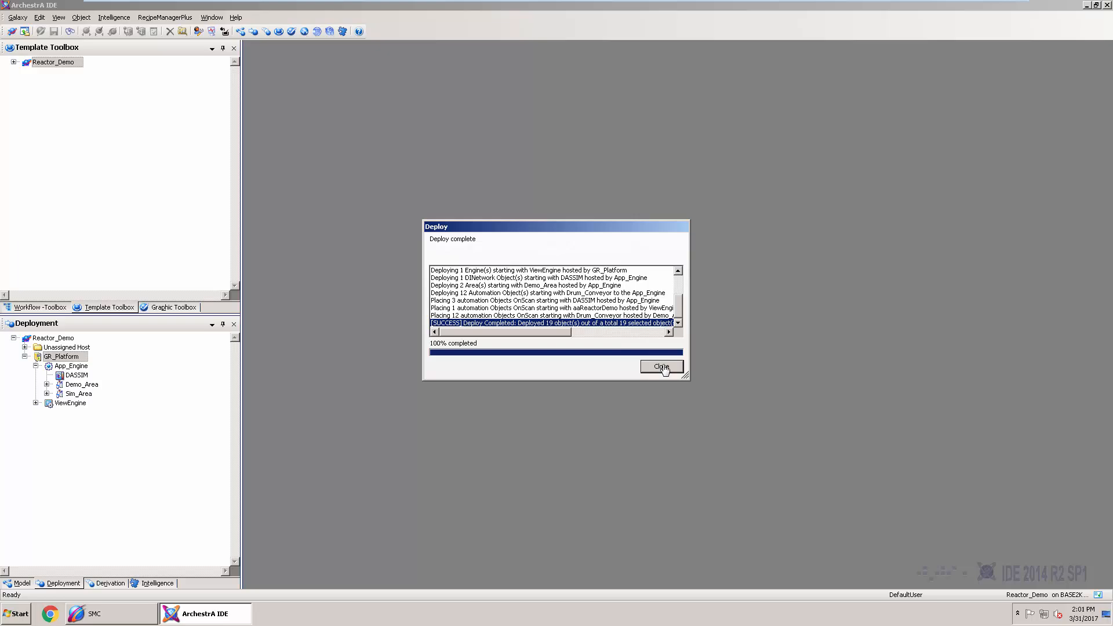
pyautogui.click(660, 366)
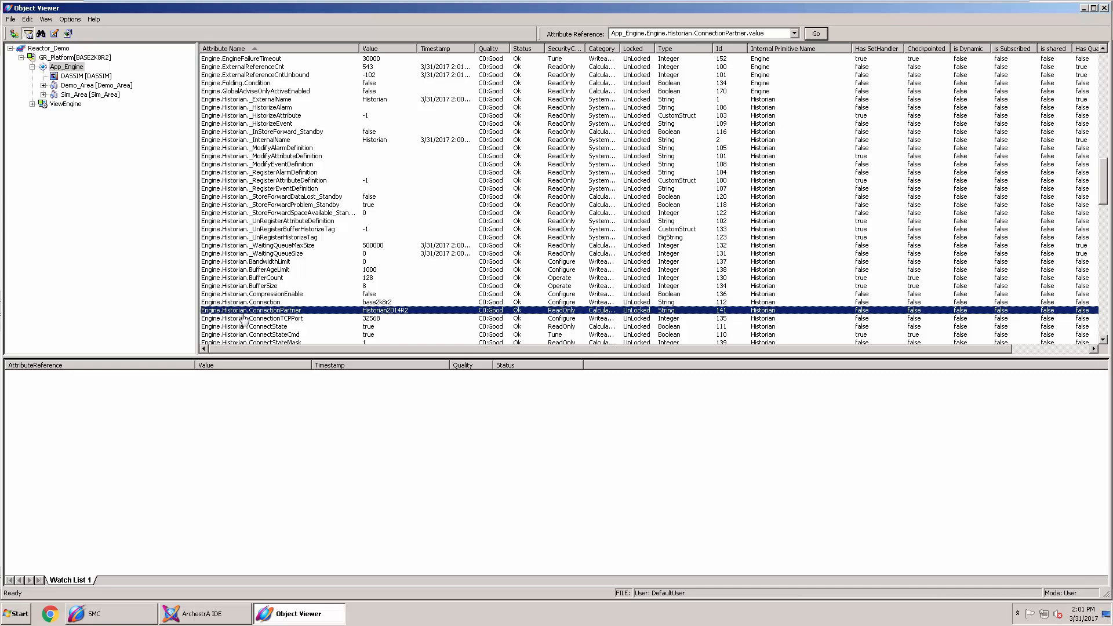
pyautogui.moveTo(283, 314)
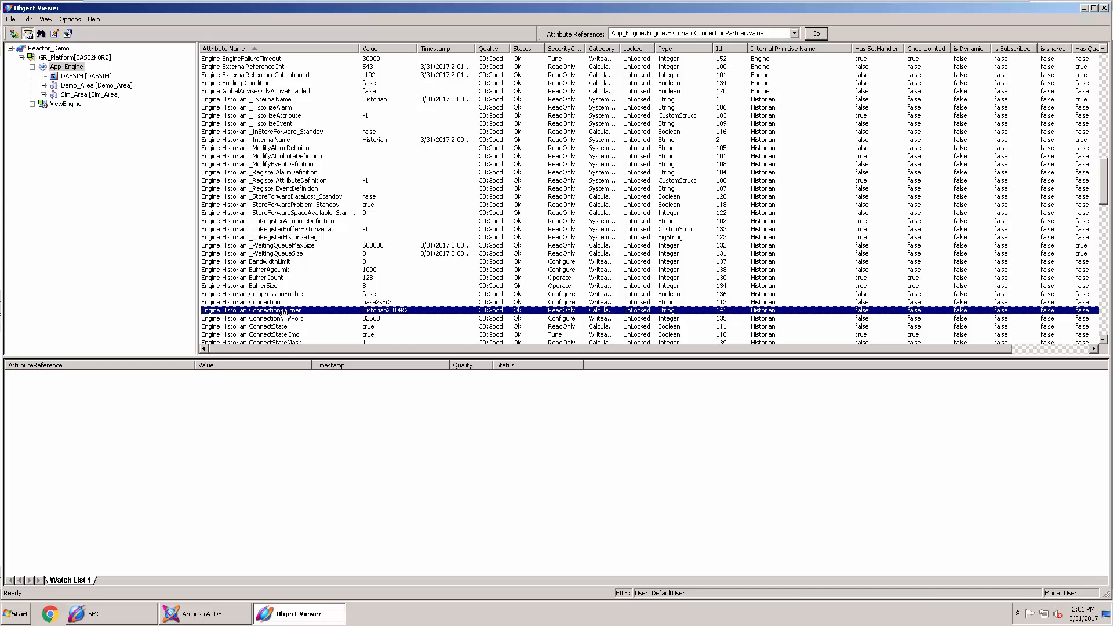
# Watch Engine.Historian.ConnectionPartner, then view the Reactor_001.ReactLevel trend from BASE2K8R2.
pyautogui.rightClick(284, 310)
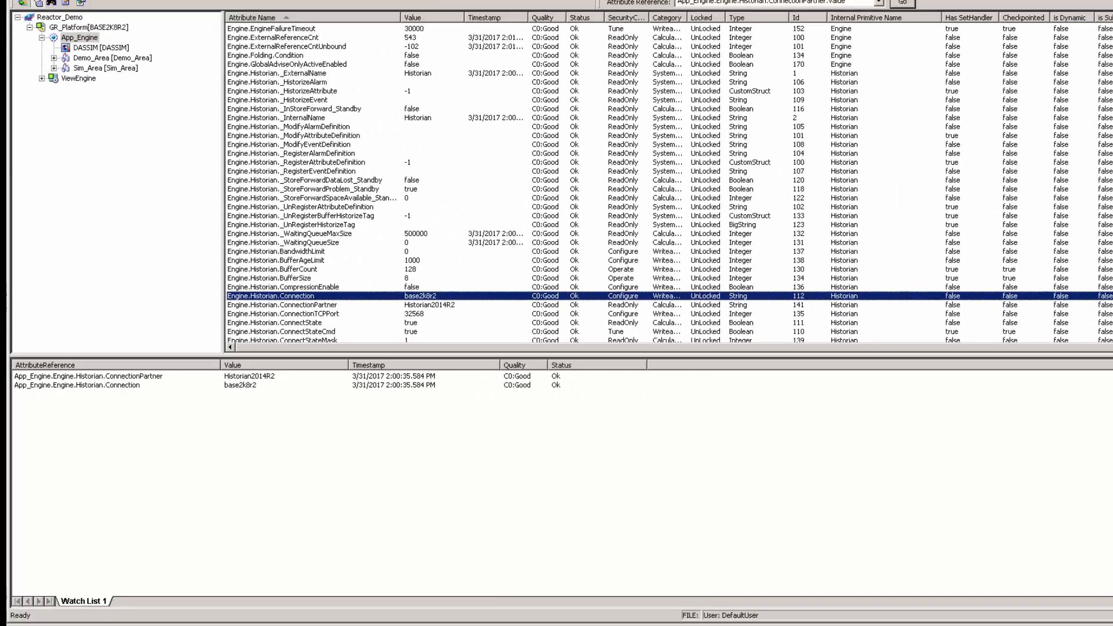
pyautogui.click(393, 613)
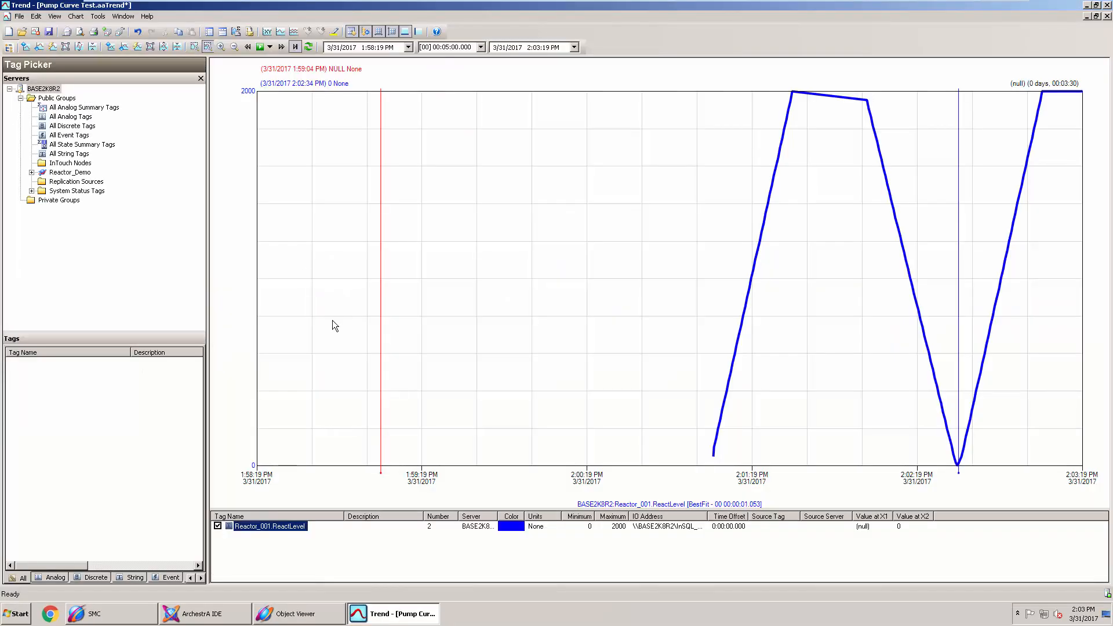
pyautogui.click(42, 87)
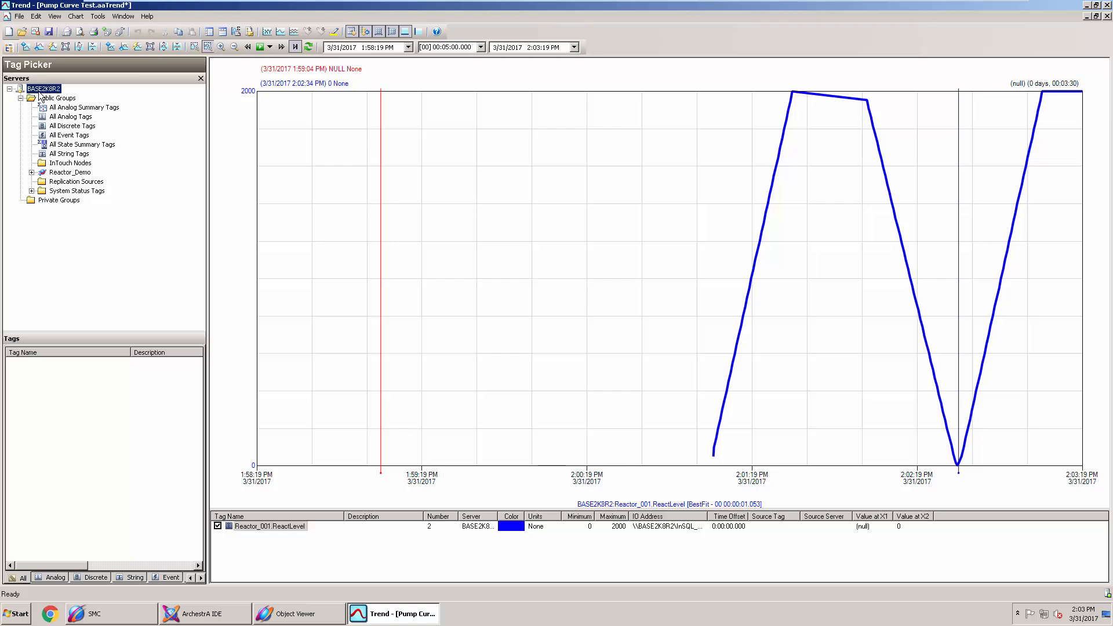